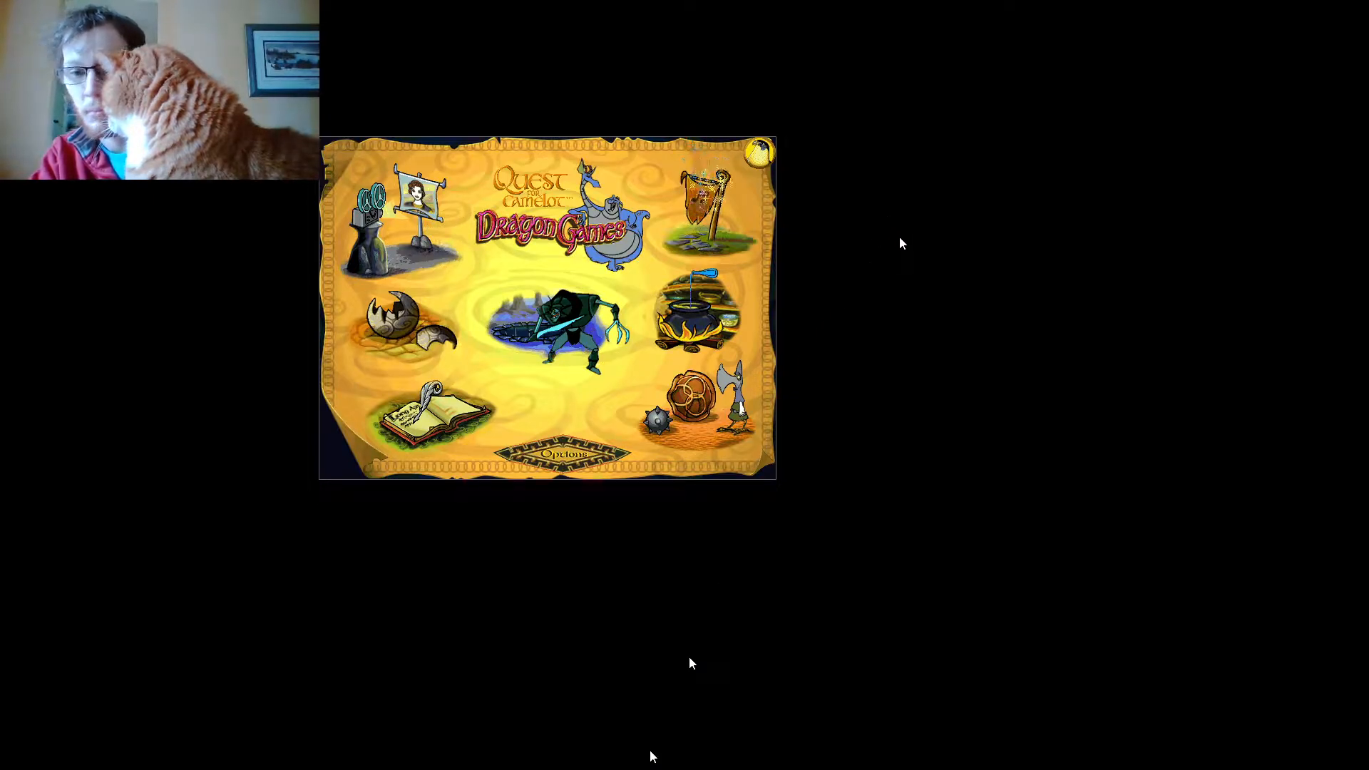
Launch Sing Along from the main menu, opening the 'Long Ago' storybook page.
left_click(420, 415)
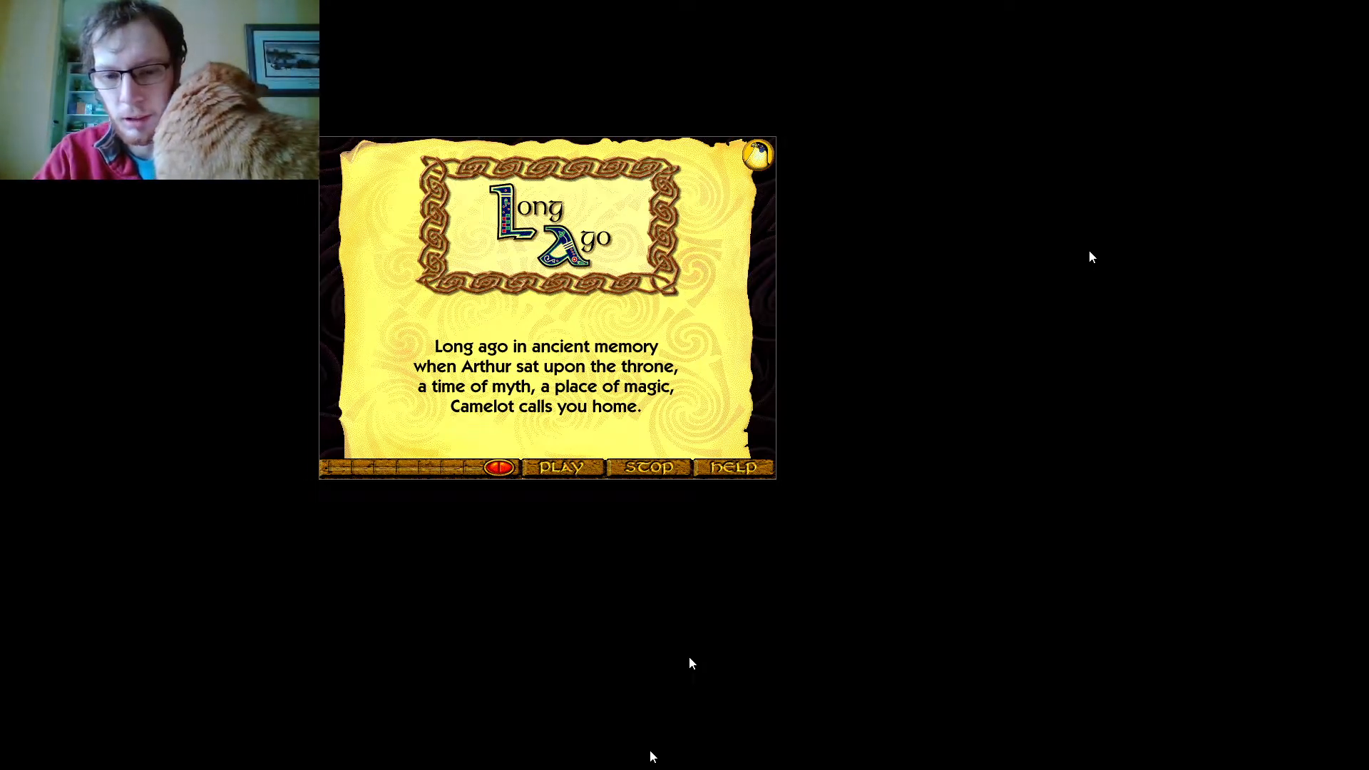
mouse_move(1048, 428)
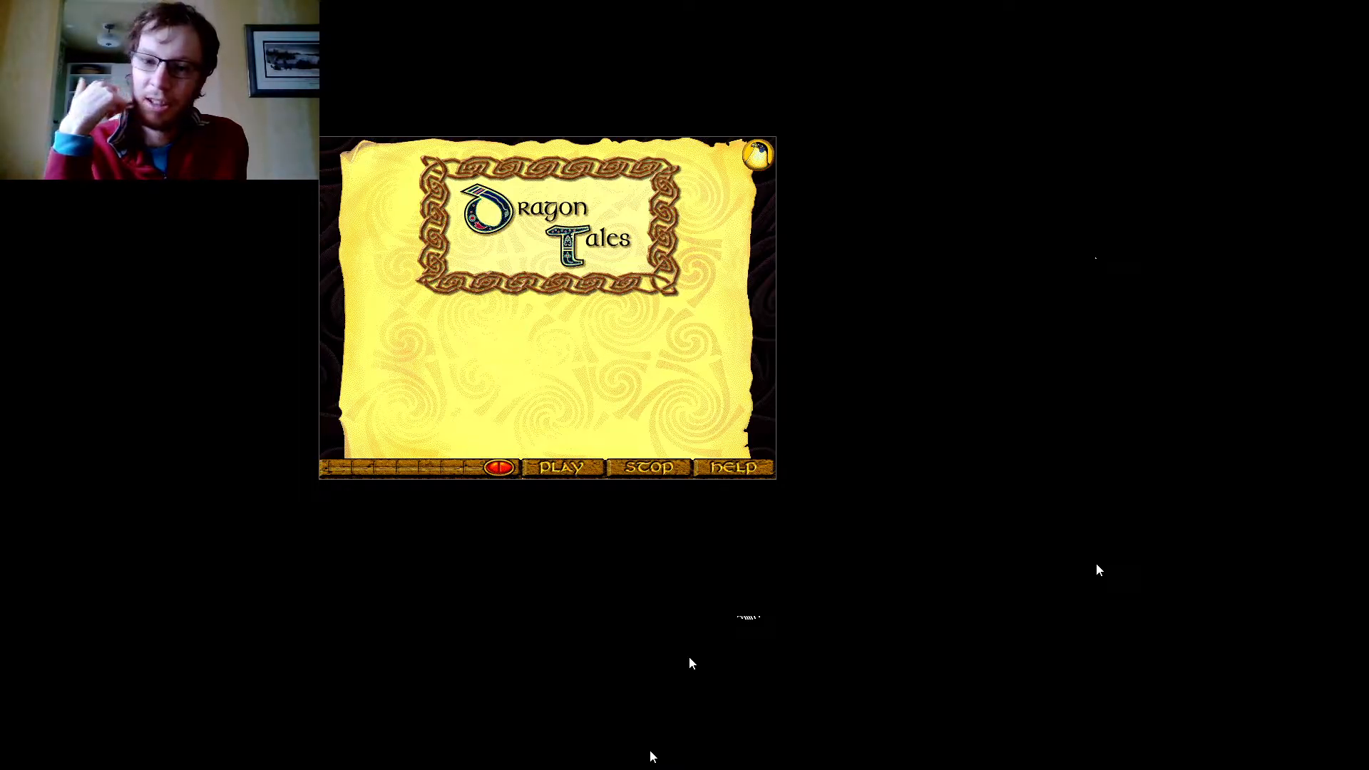
Advance to the Magic Potions song and show its potion verse.
left_click(562, 467)
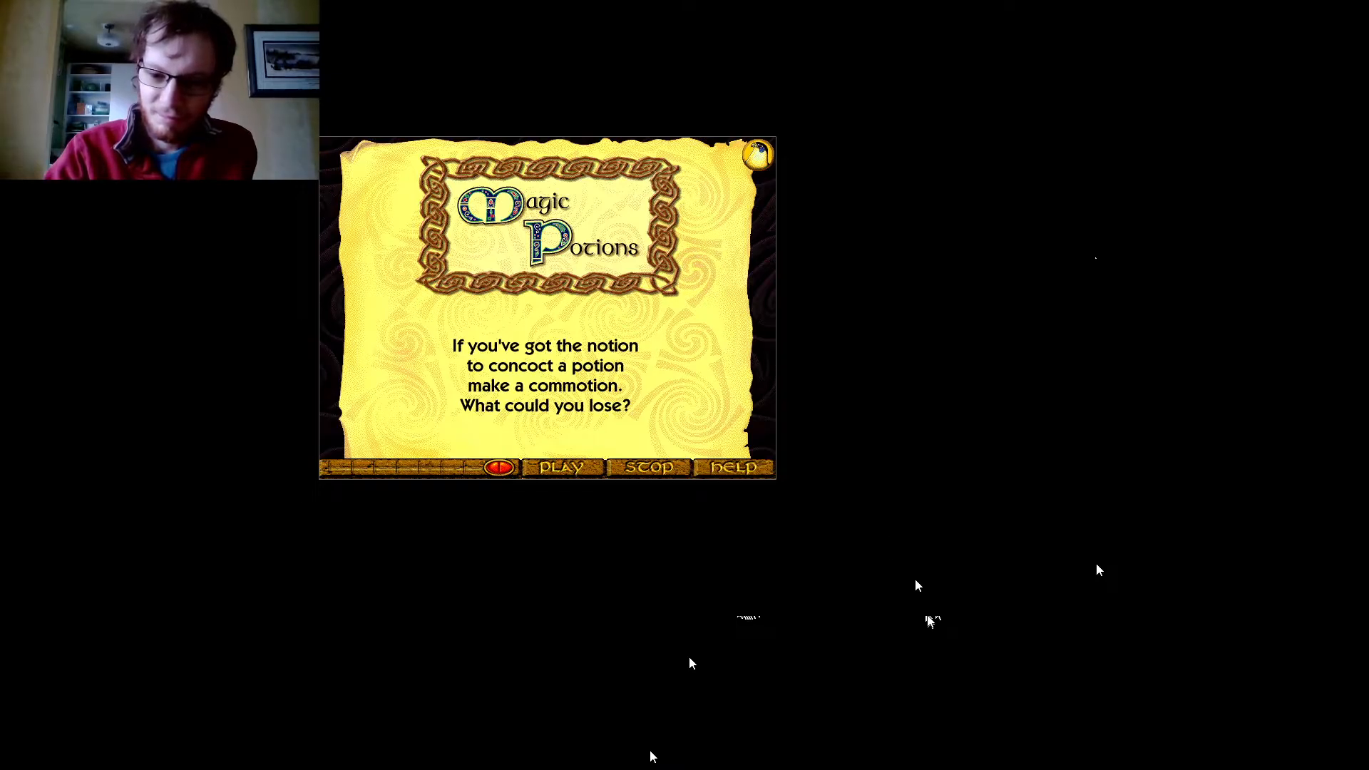
mouse_move(734, 467)
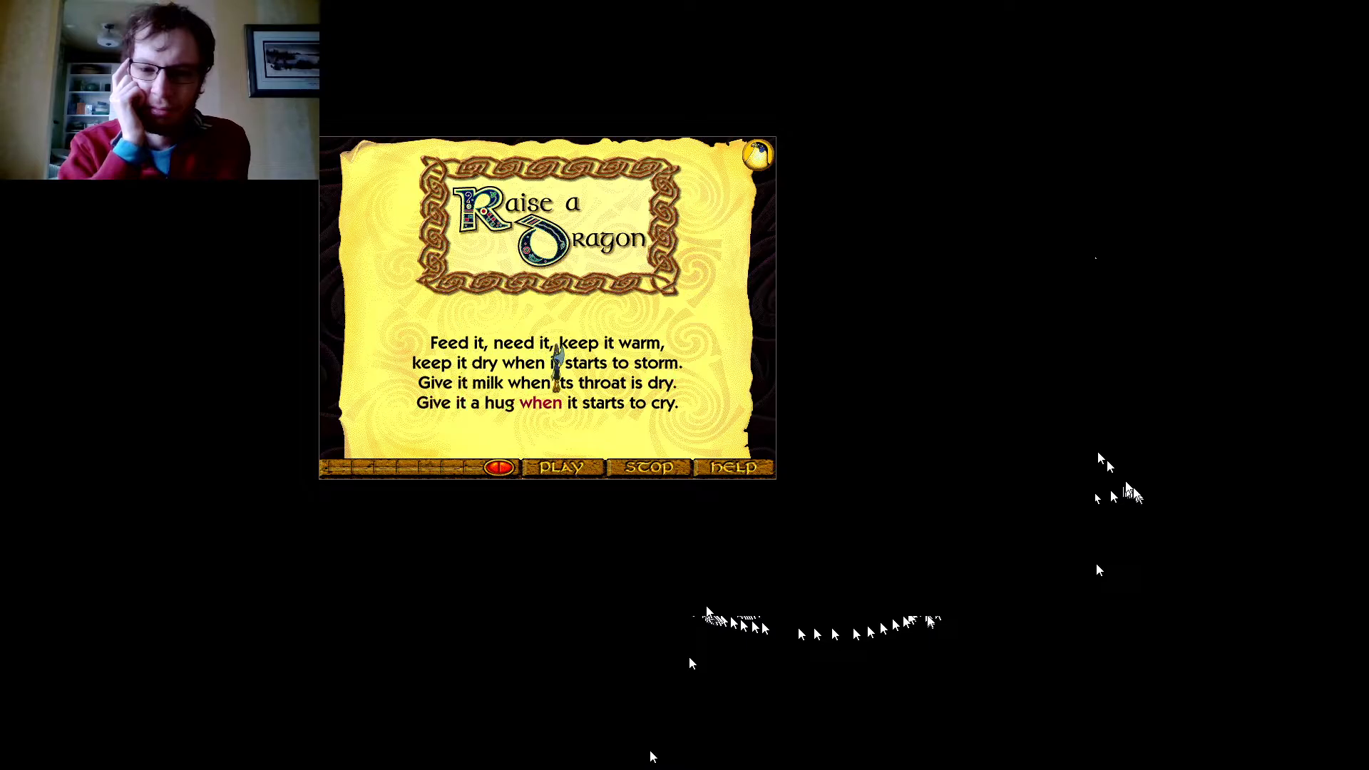
Advance twice past Raise a Dragon toward the Ruber's Barricade song.
left_click(561, 466)
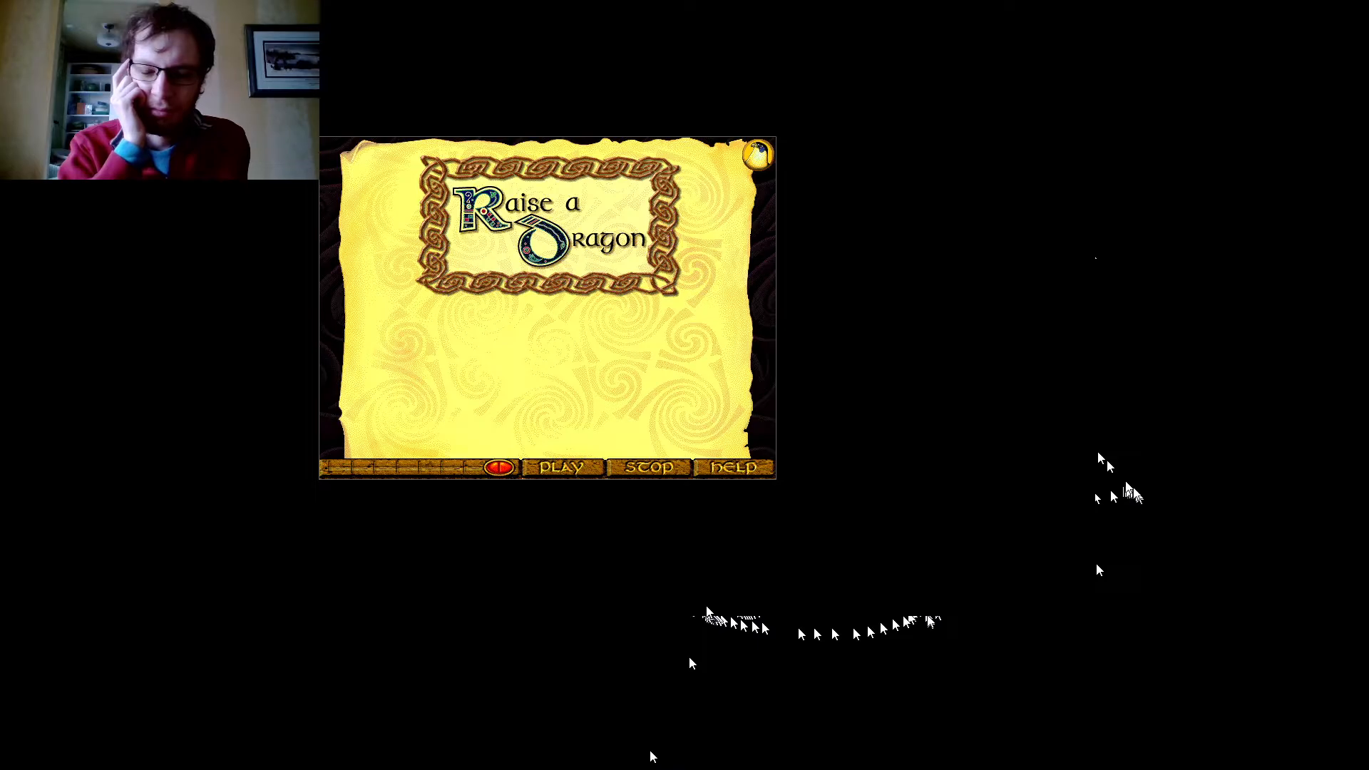
left_click(561, 466)
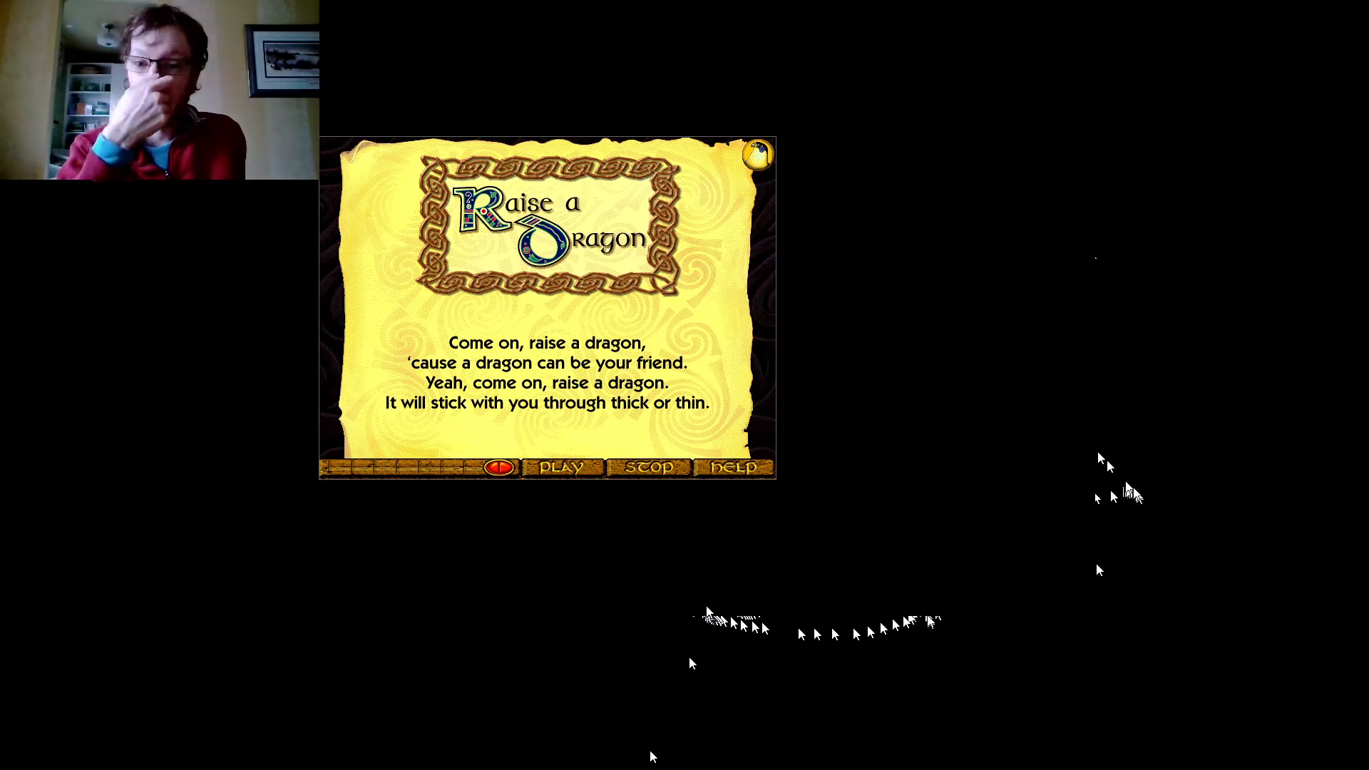
mouse_move(428, 319)
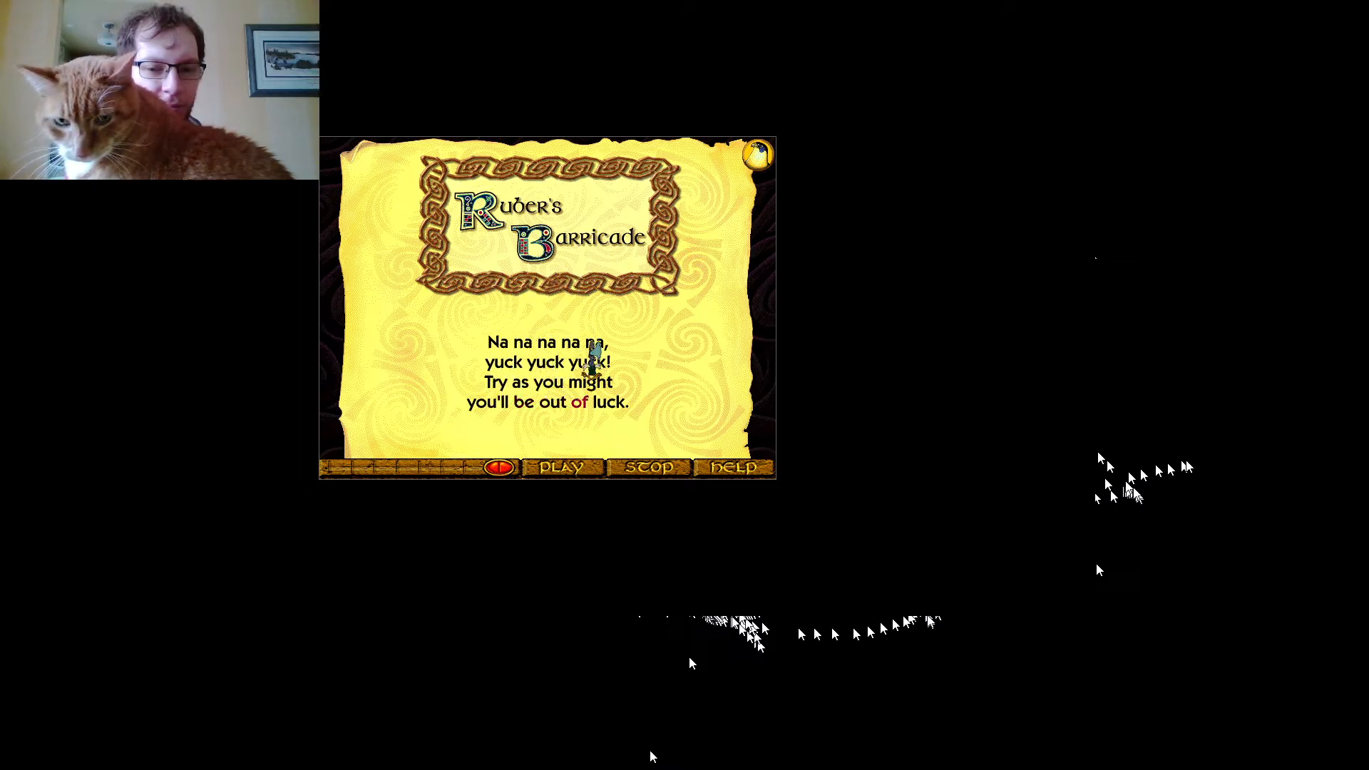
Play Ruber's Barricade on to its 'I dare you to try and pass' verse.
left_click(561, 467)
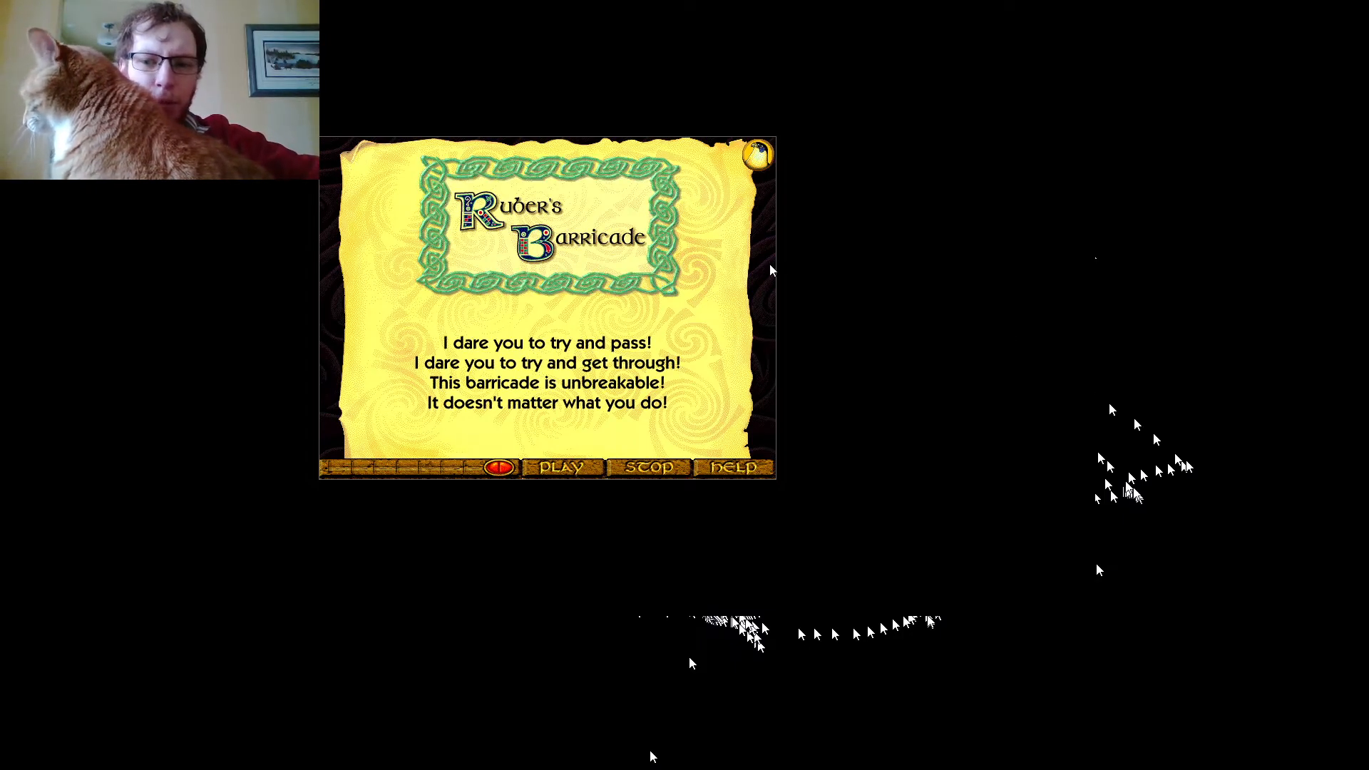
left_click(561, 467)
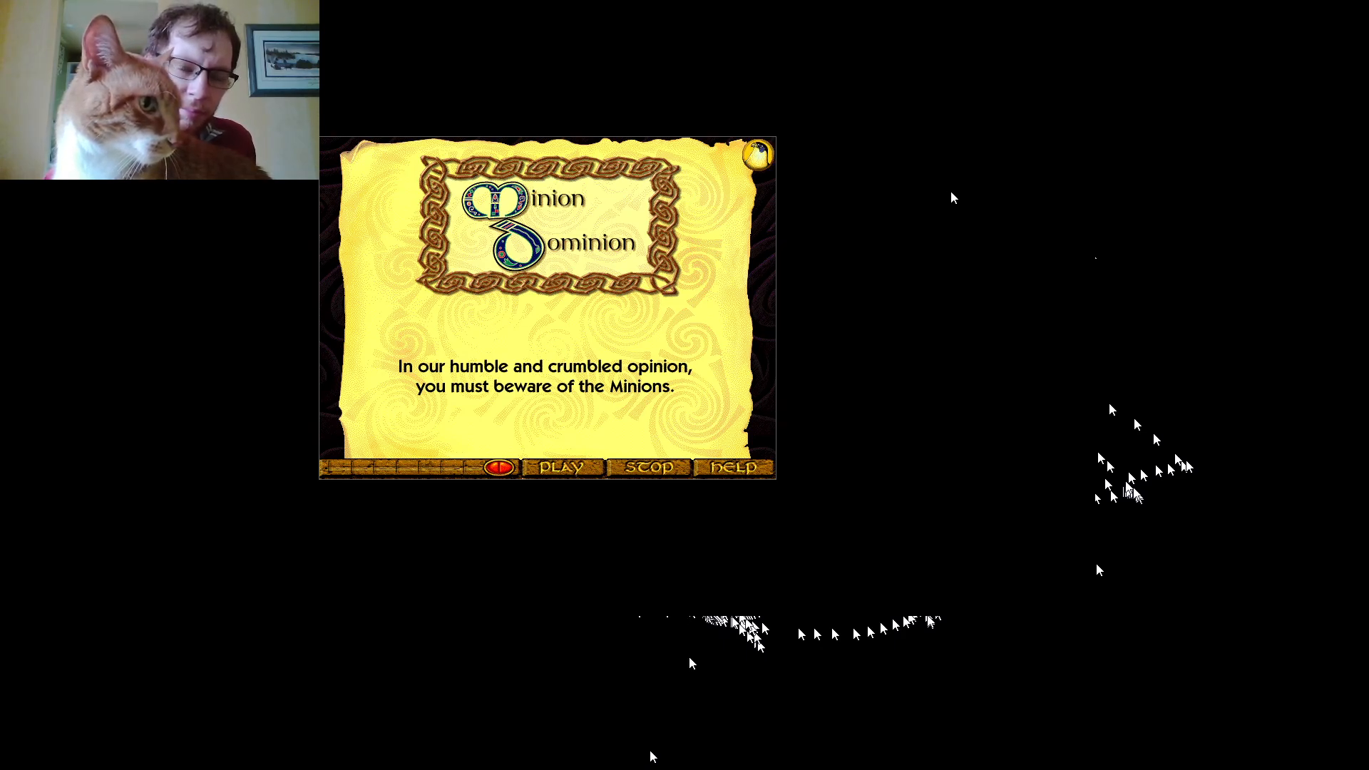
mouse_move(1054, 213)
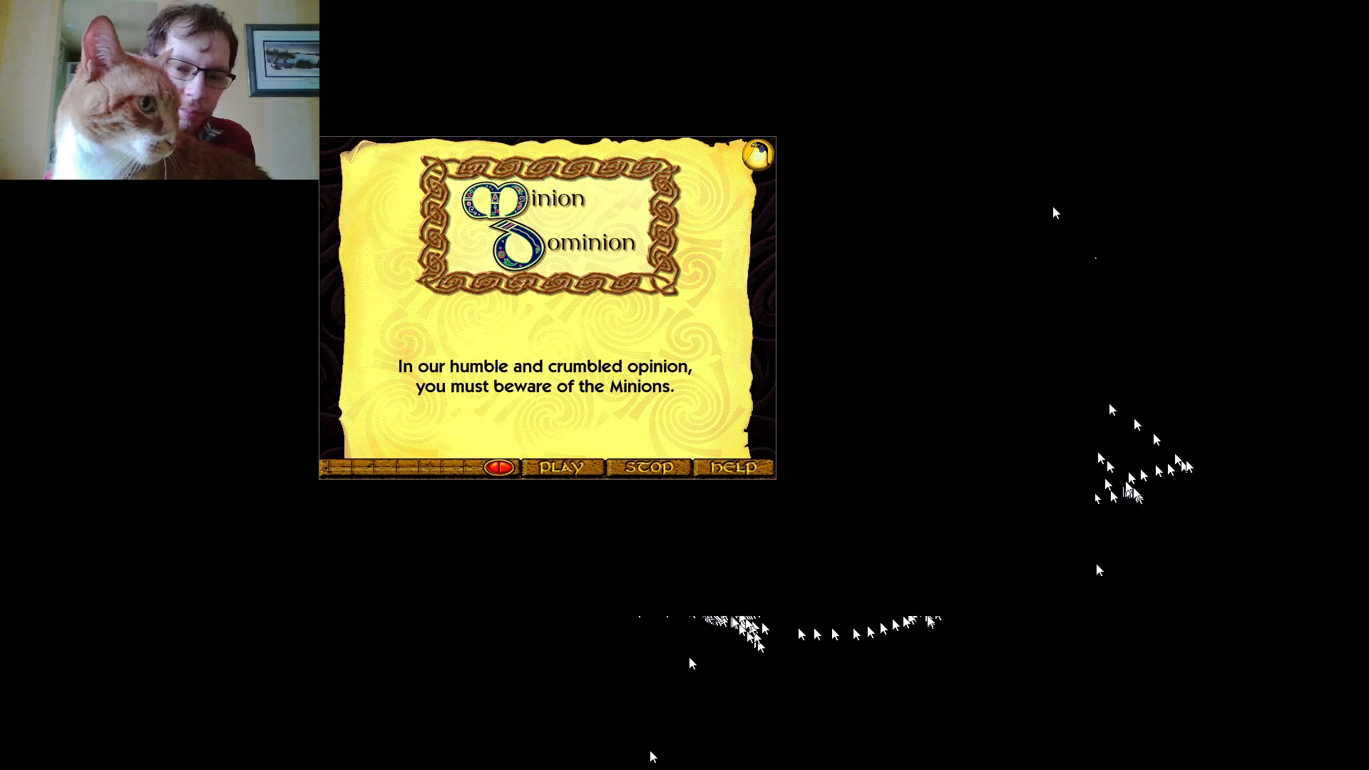